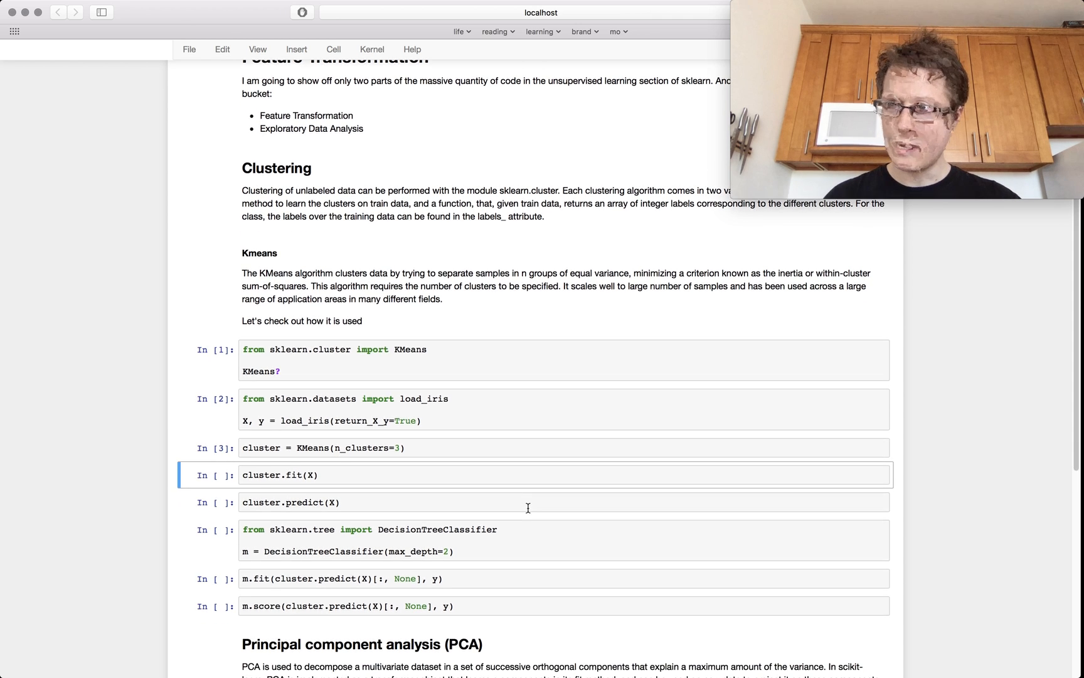
Scroll through the notebook past the fitted KMeans model and its predicted cluster labels
scroll(down, 3)
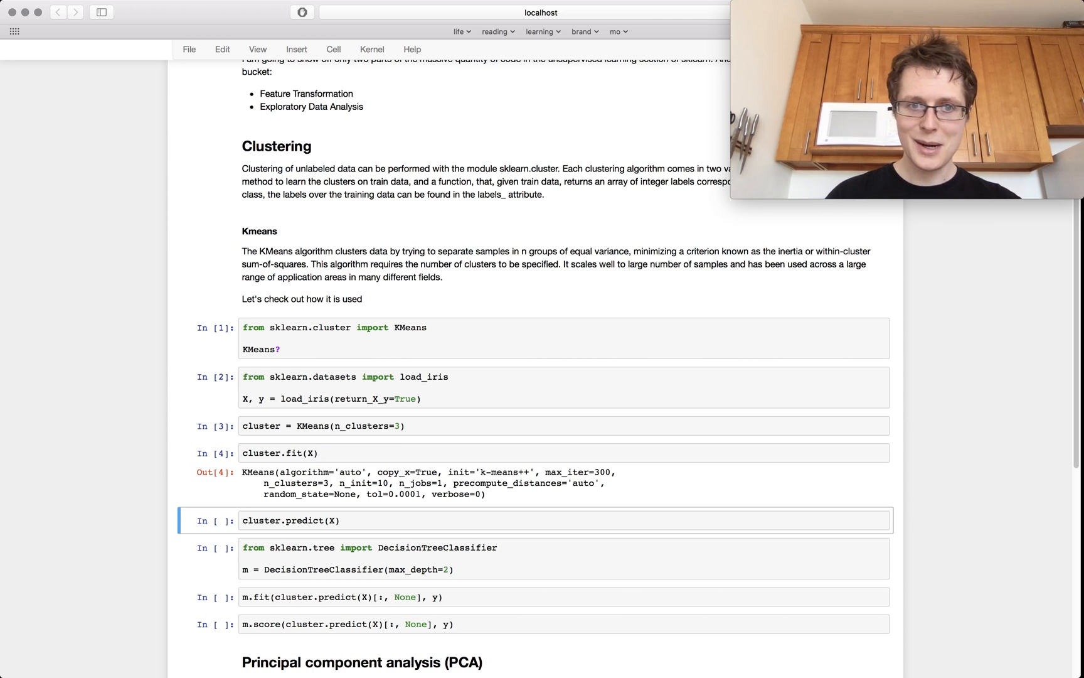
scroll(down, 3)
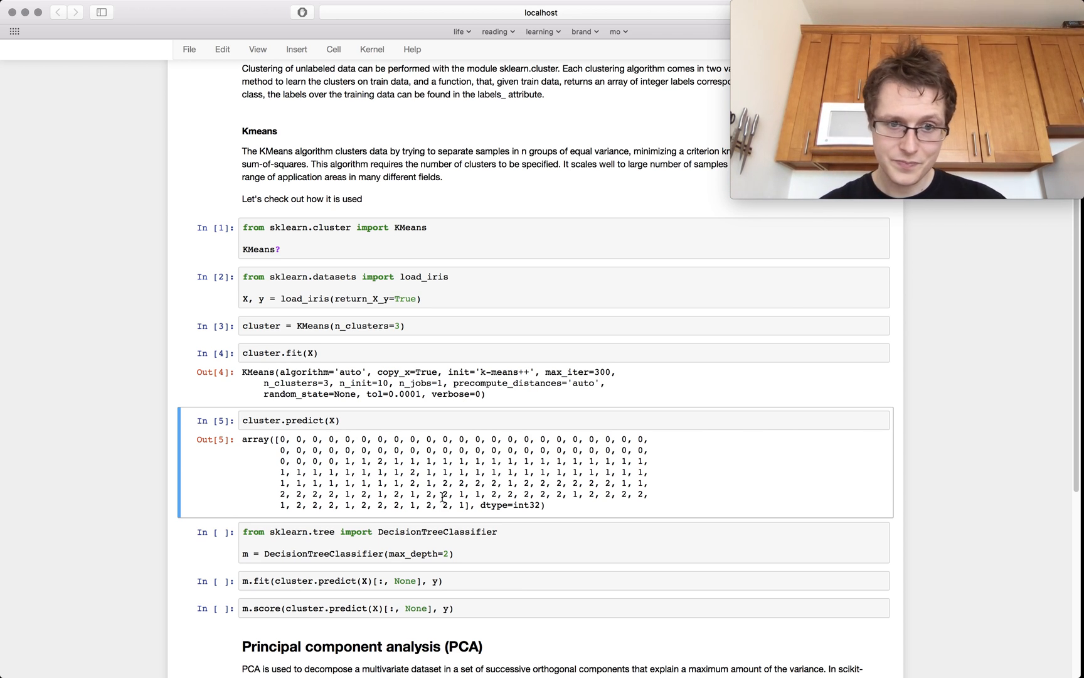
scroll(down, 3)
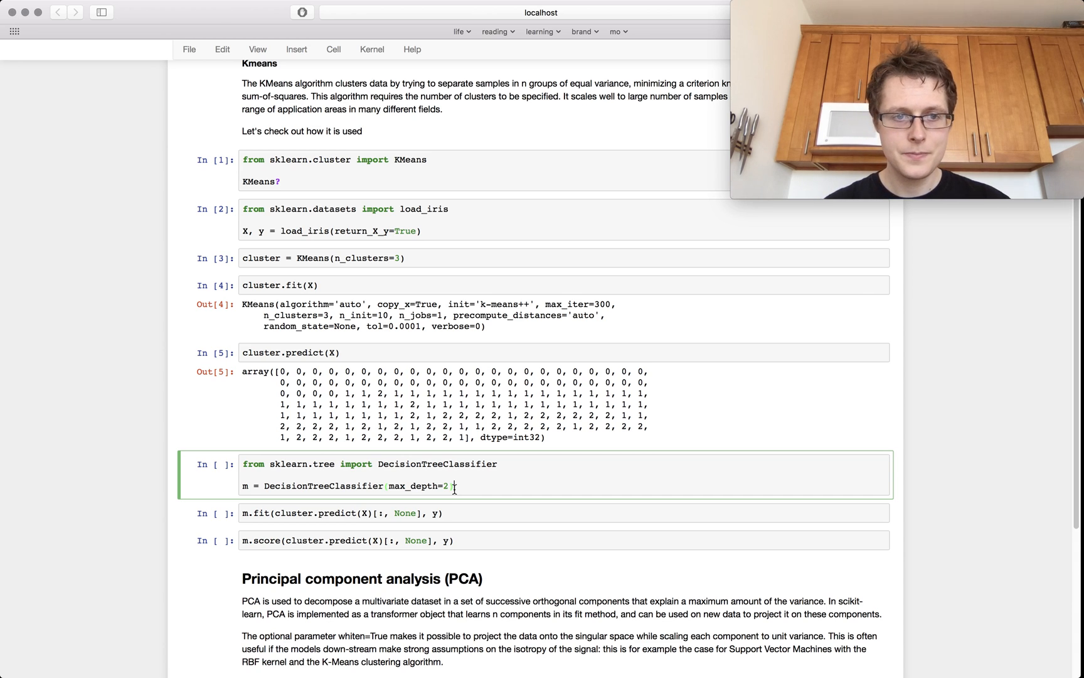
Run the depth-2 DecisionTreeClassifier setup cell on the cluster labels
key(shift+enter)
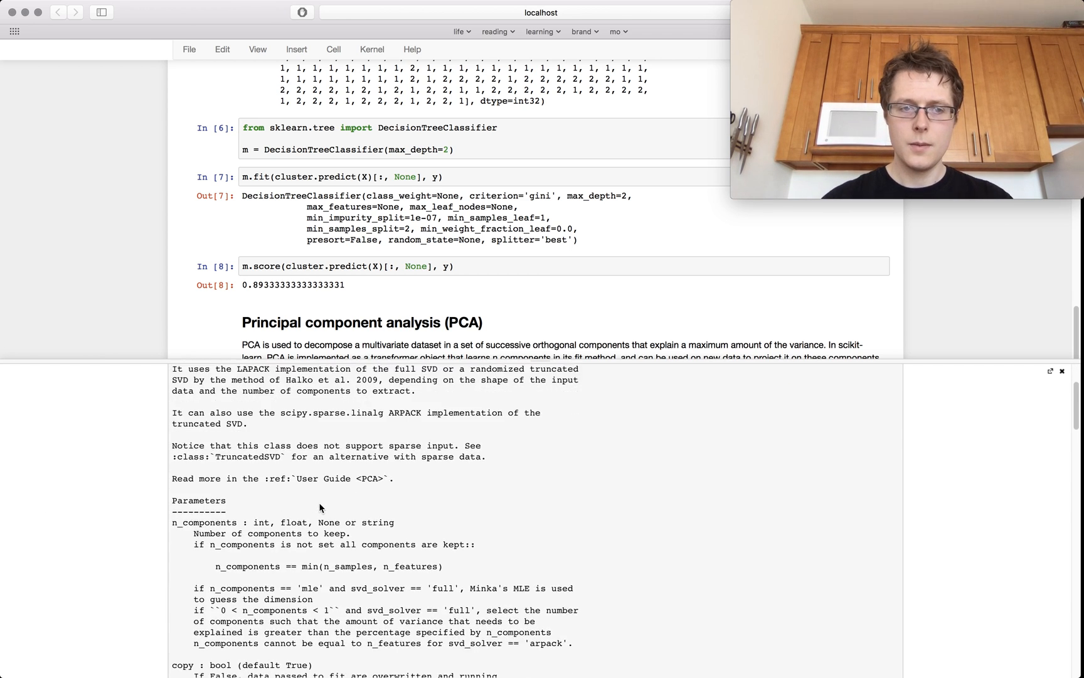
Highlight the n_components parameter in the PCA docs and scroll on to the PCA/SVC code
scroll(down, 3)
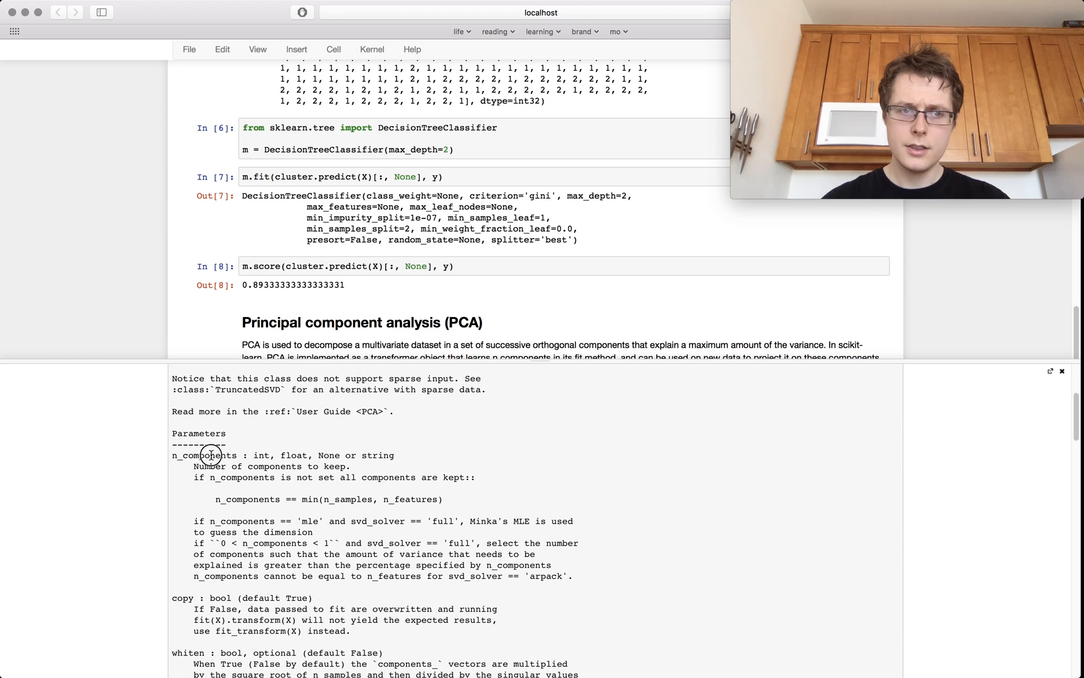
double_click(204, 454)
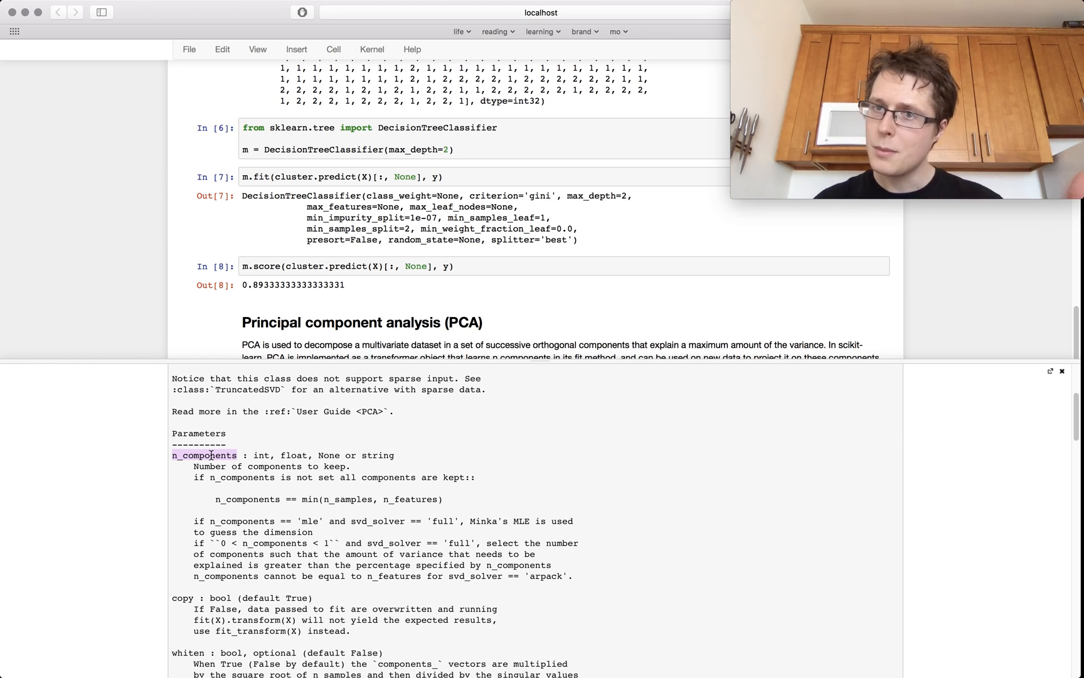
scroll(down, 3)
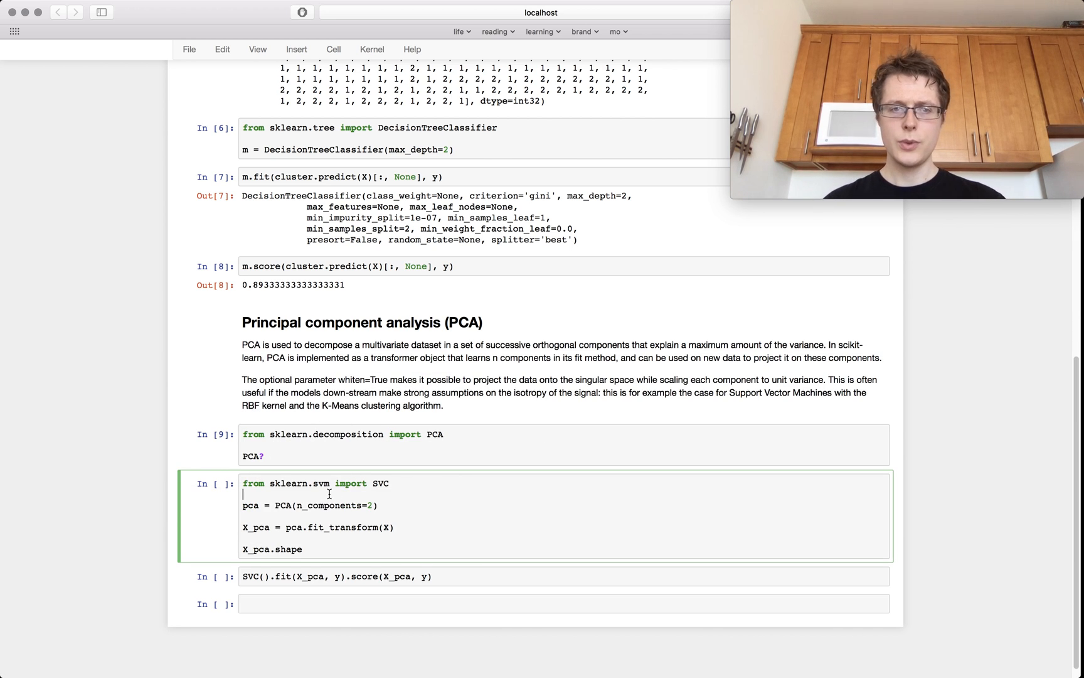
Highlight SVC, n_components=2 and X_pca, then run the PCA cell giving shape (150, 2)
double_click(379, 482)
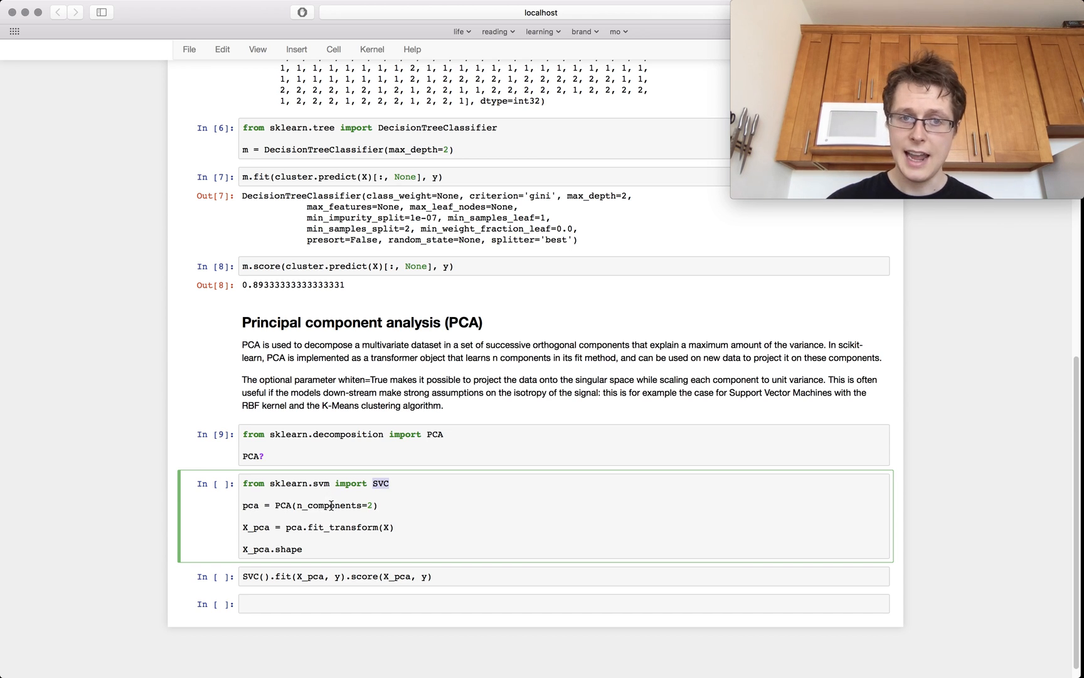
double_click(331, 504)
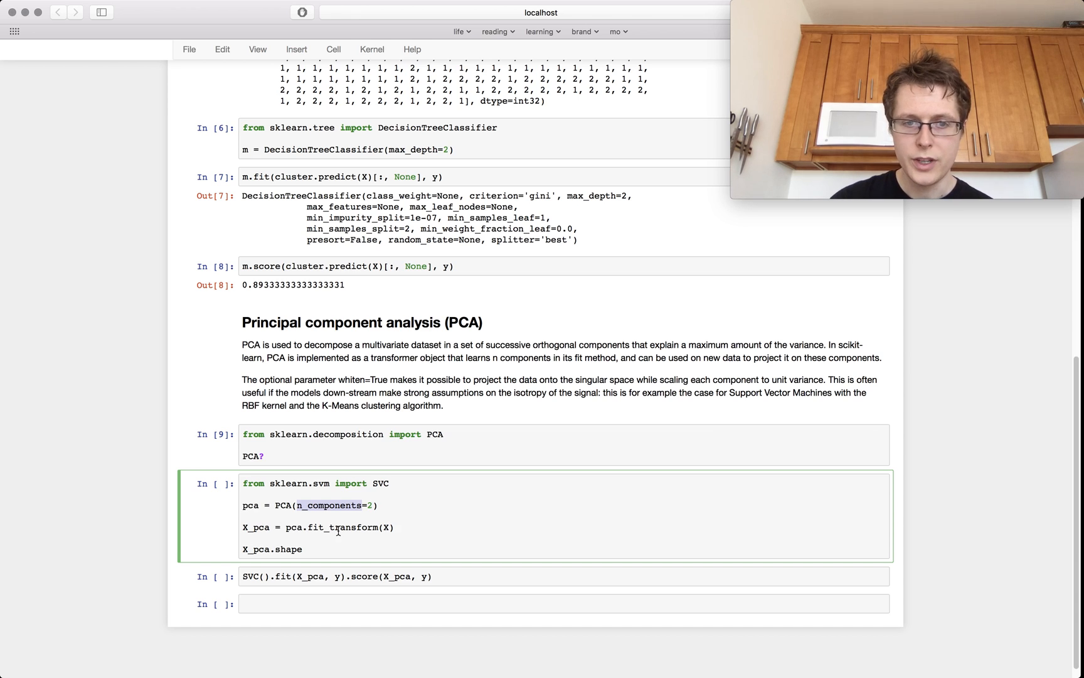
double_click(256, 527)
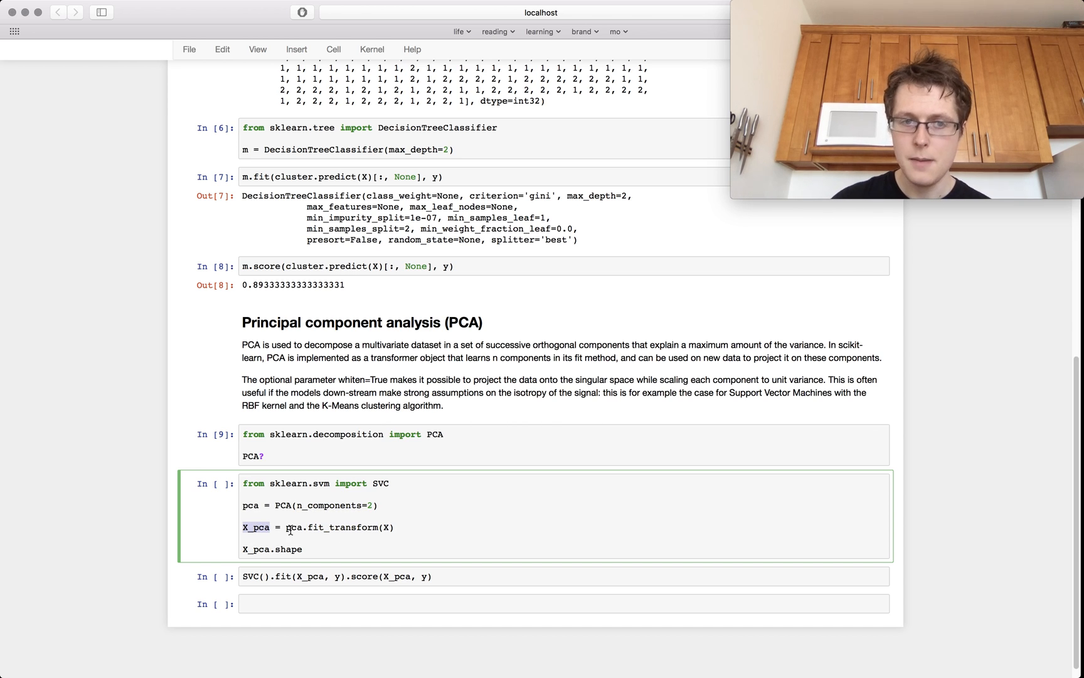
key(shift+enter)
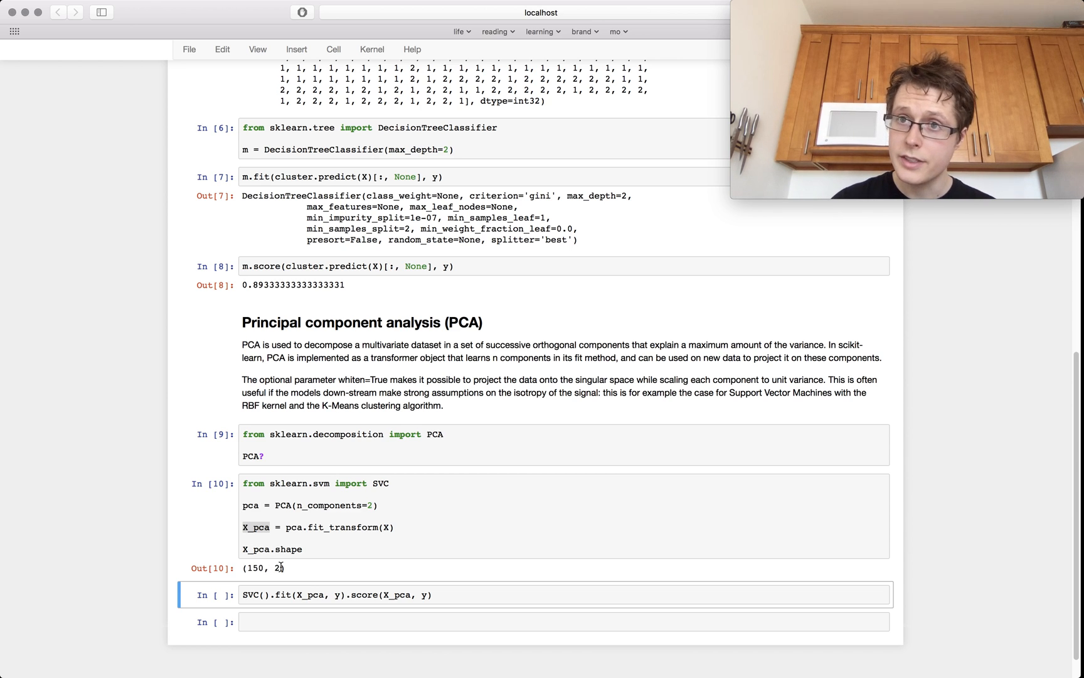
mouse_move(344, 514)
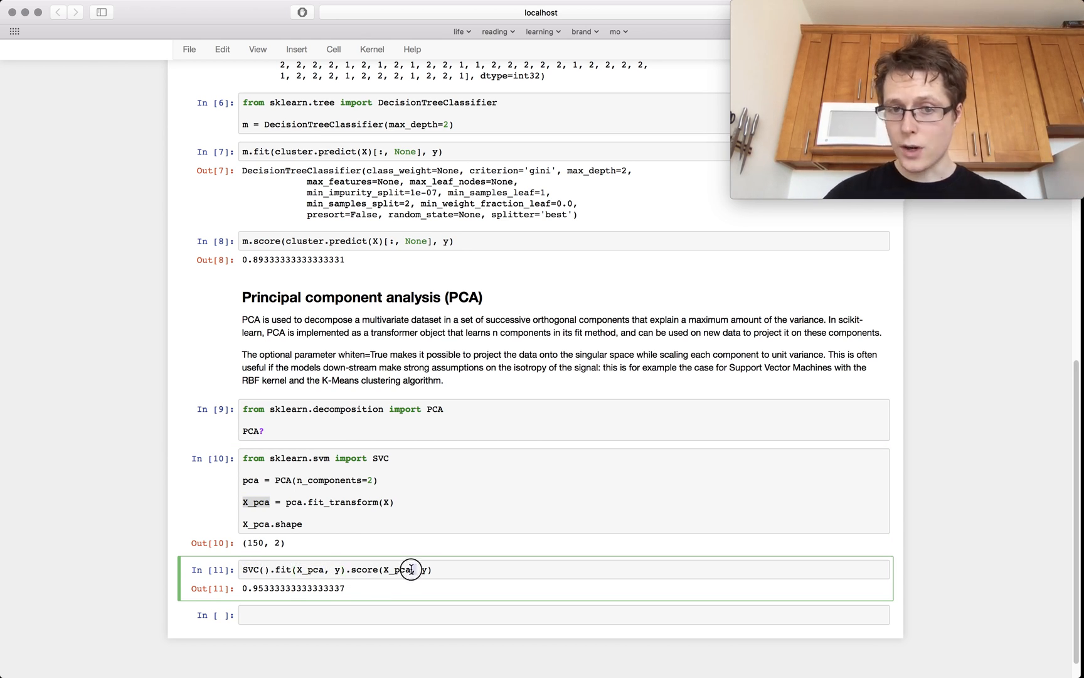
double_click(396, 570)
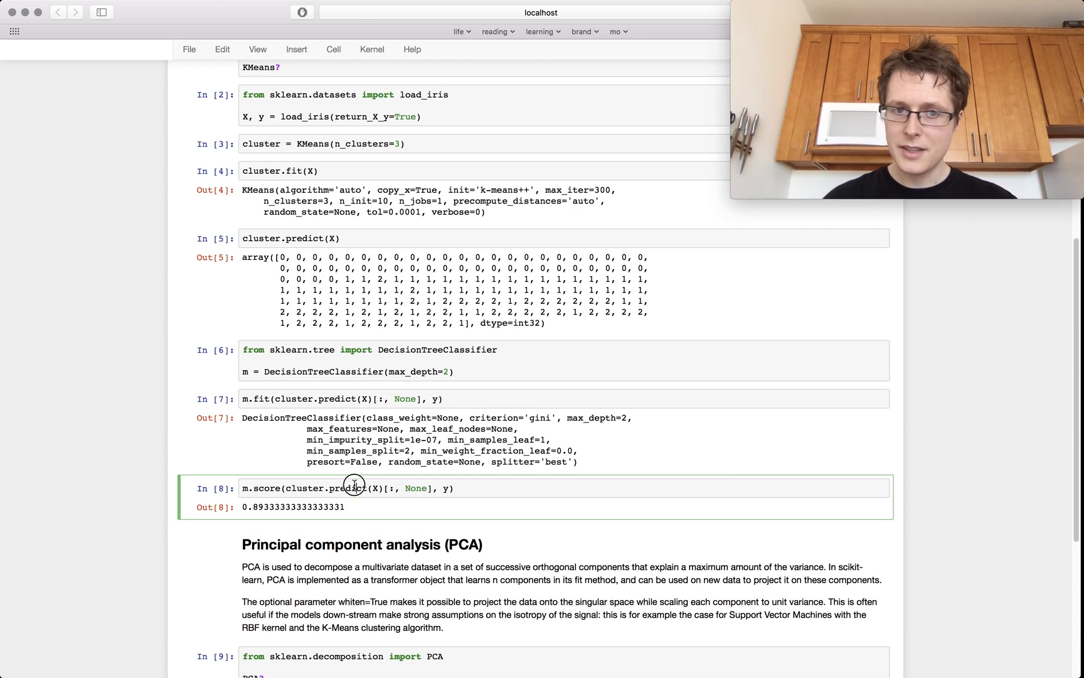
scroll(down, 3)
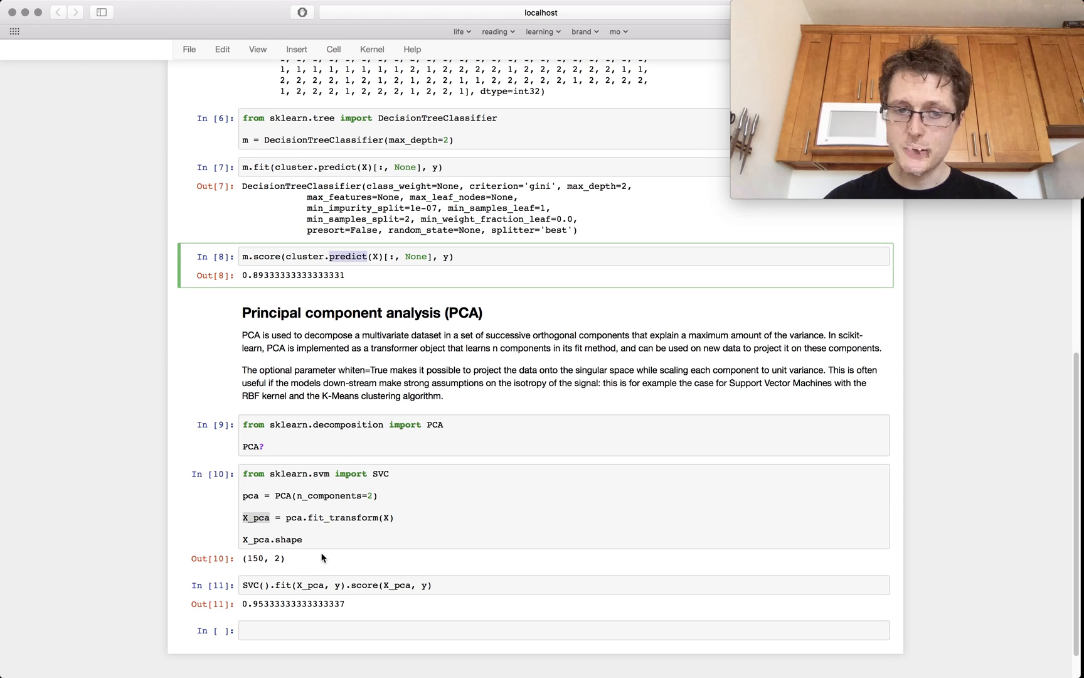